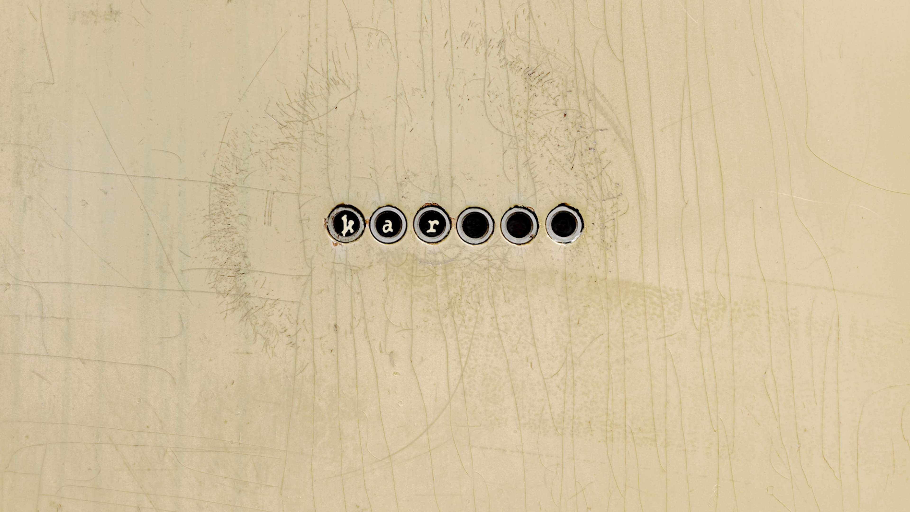
text(ate)
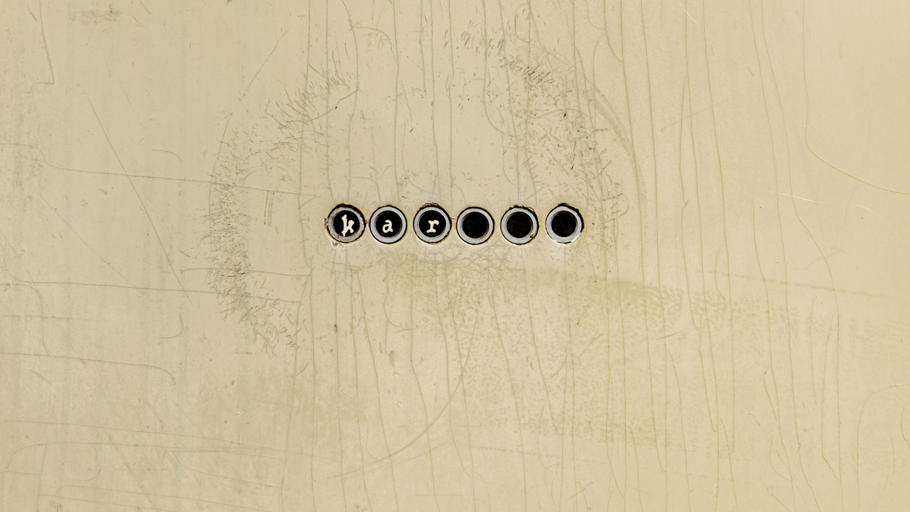
text(ate)
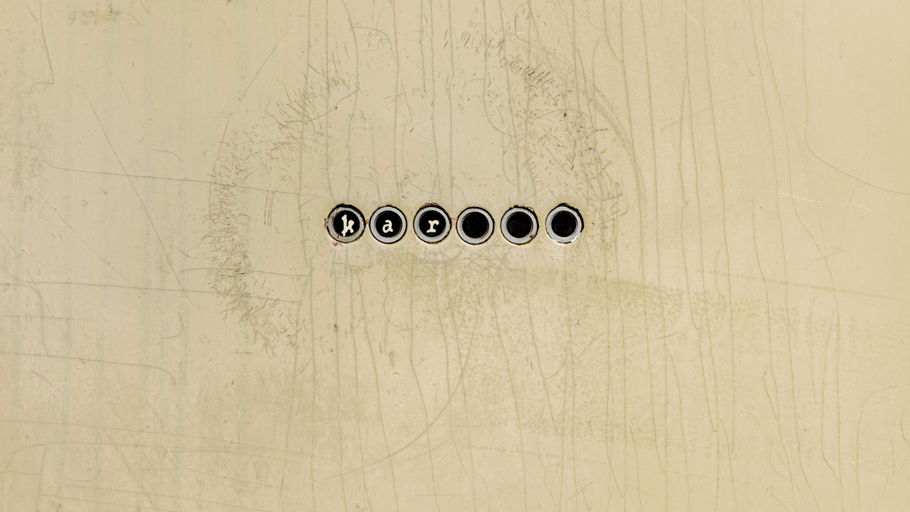
text(ate)
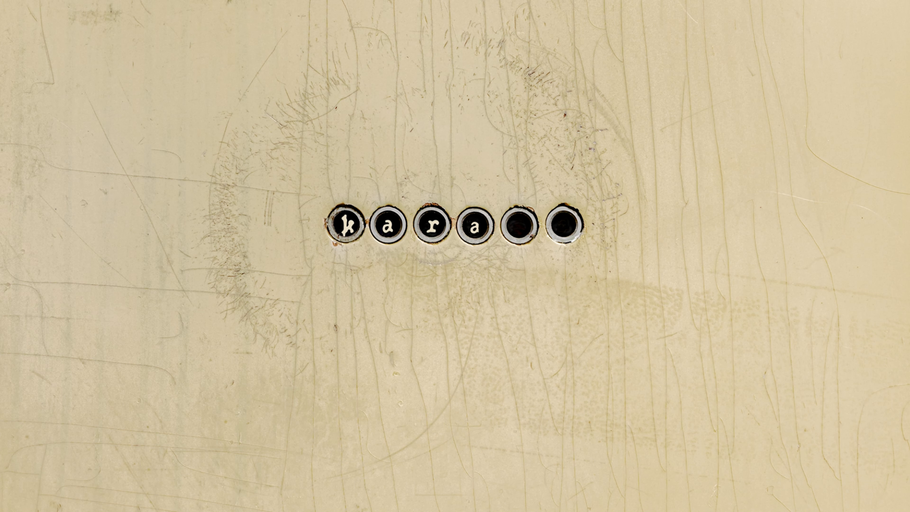
text(te)
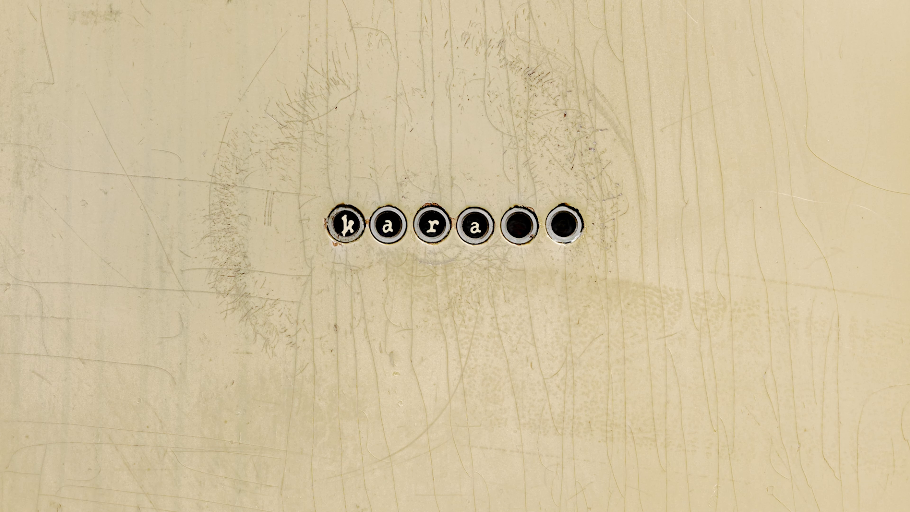
text(te)
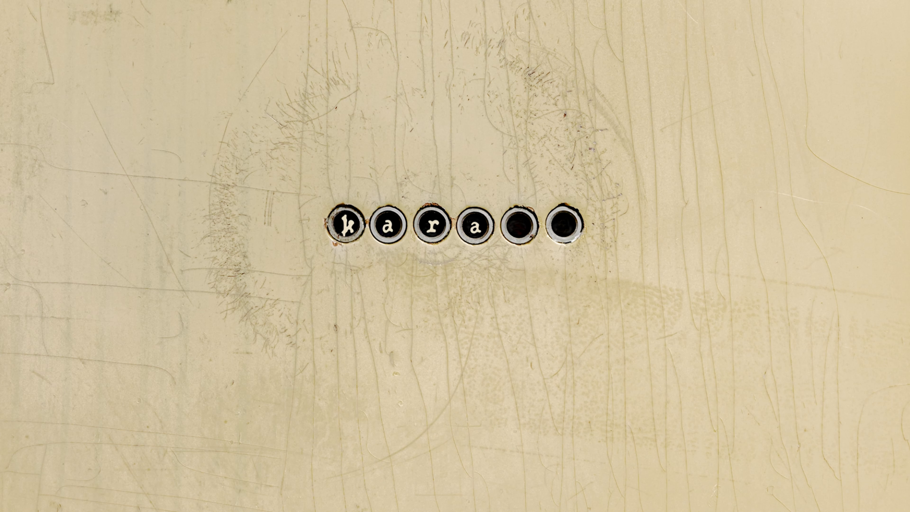
text(te)
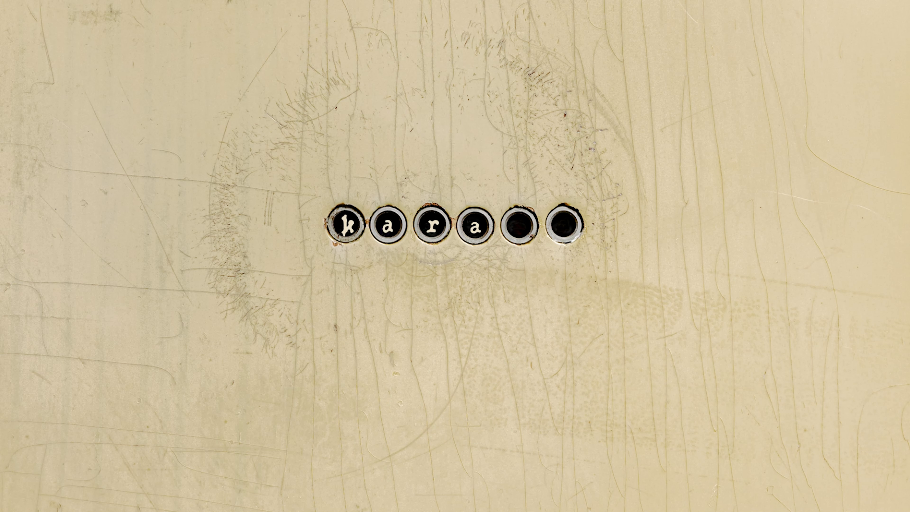
text(te)
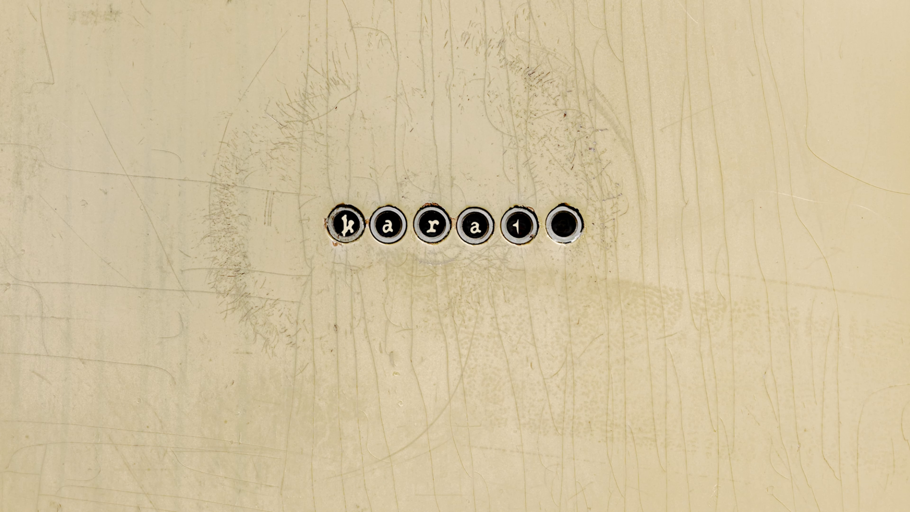
text(te)
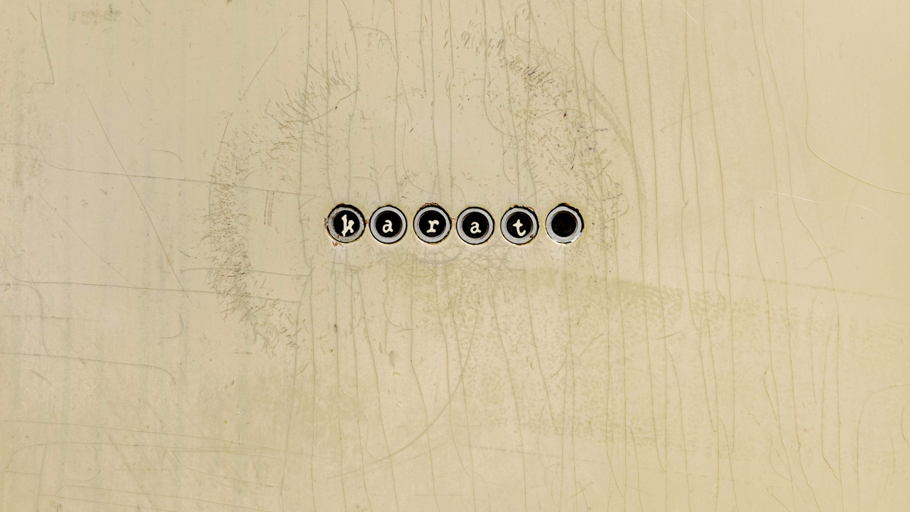
text(e)
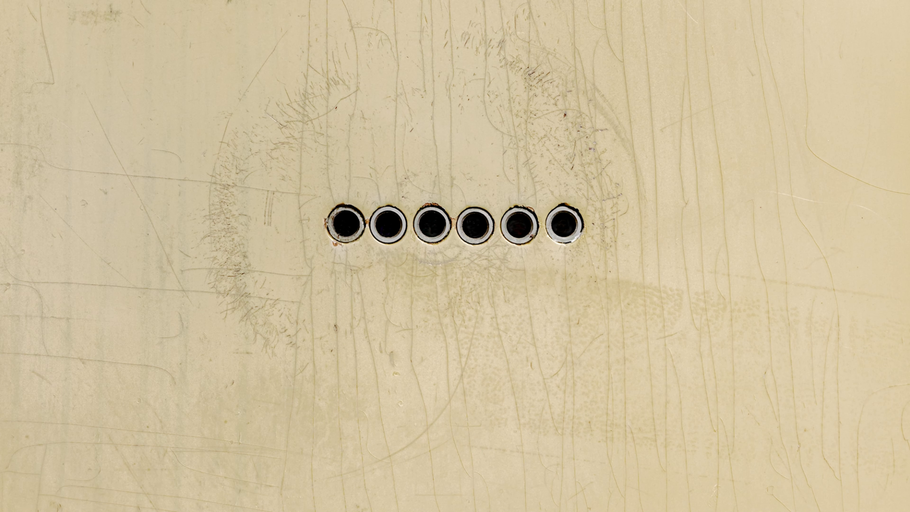
text(karate)
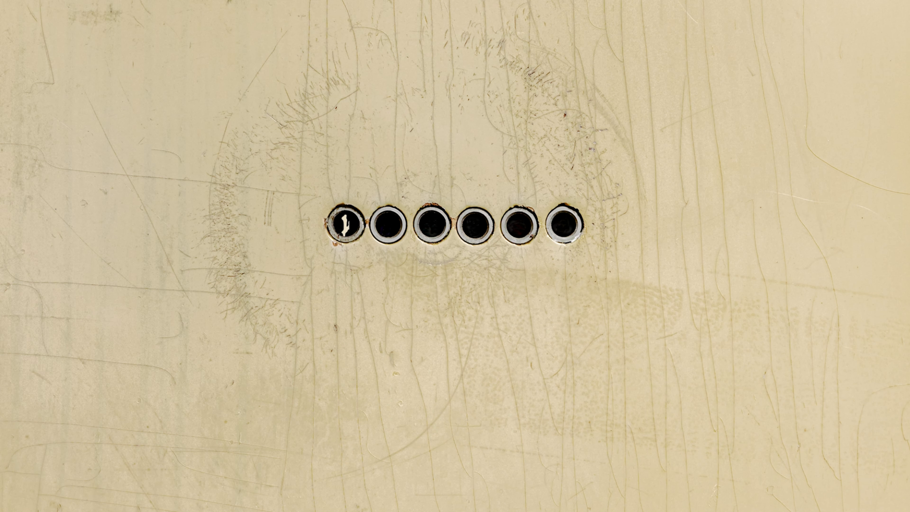
text(karate)
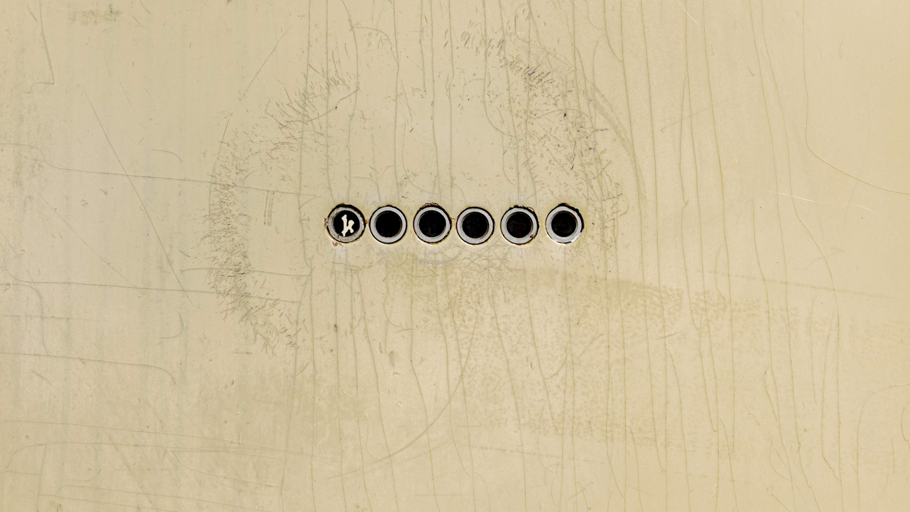
text(arate)
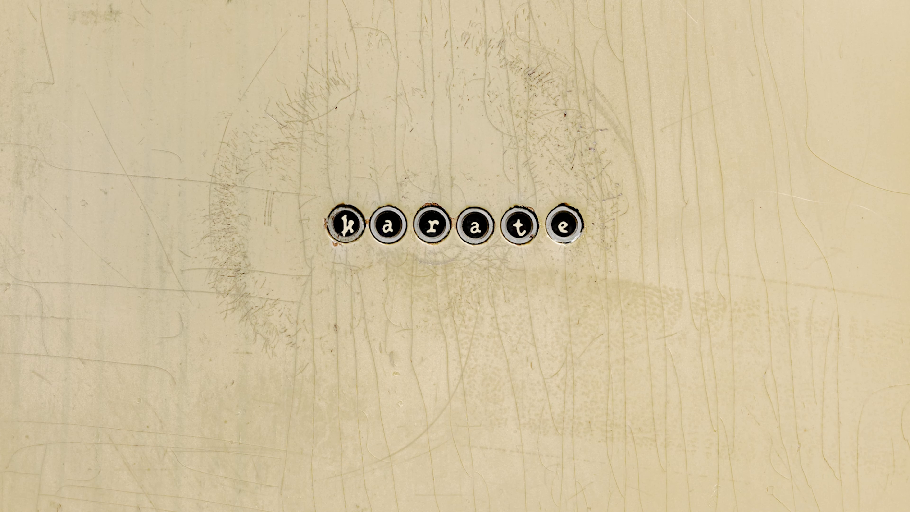